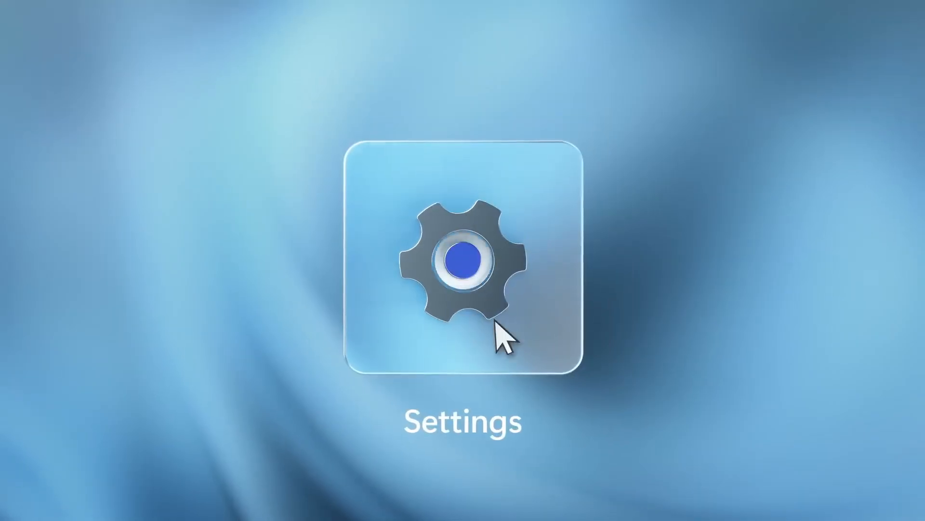
# - Bring up macOS Control Center showing Wi‑Fi, Bluetooth, AirDrop, Display and Sound controls
pyautogui.click(463, 266)
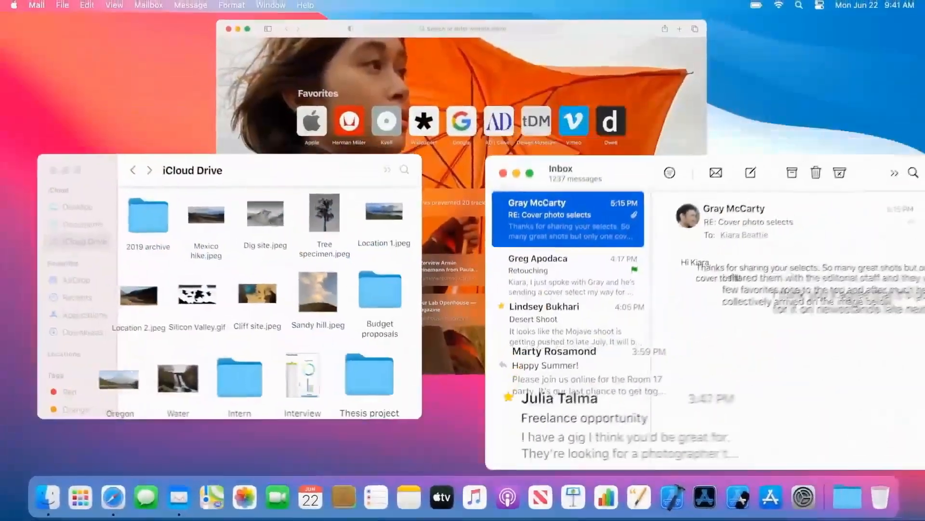
pyautogui.click(819, 6)
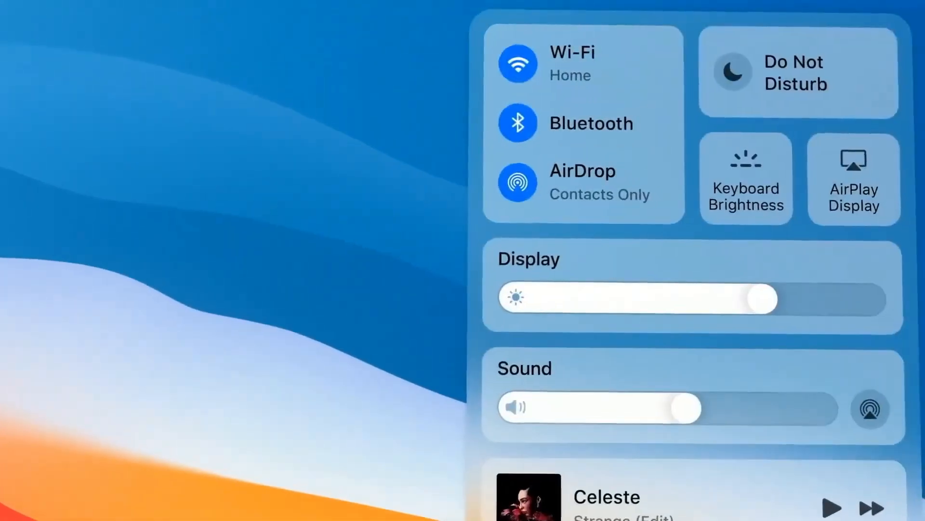